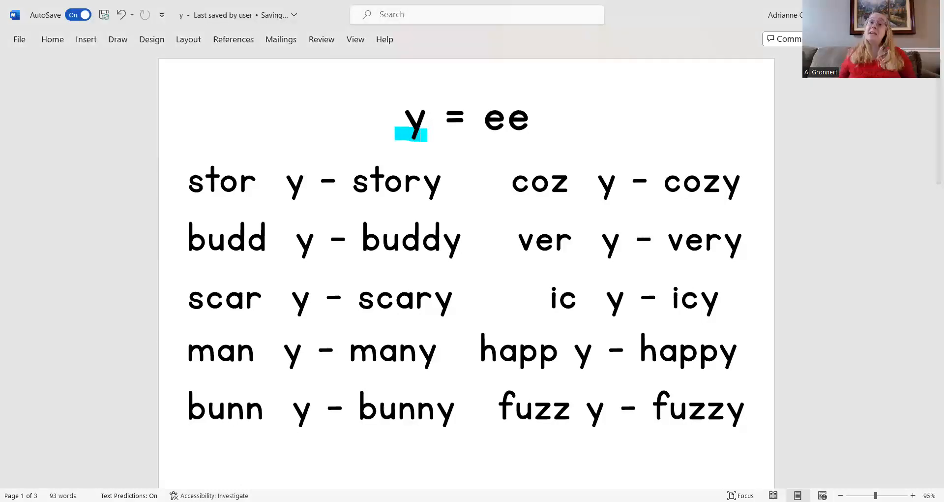
- Underline 'ee' in the title, then 'stor' and the cozy row parts with cyan strokes
left_click_drag(485, 138, 539, 137)
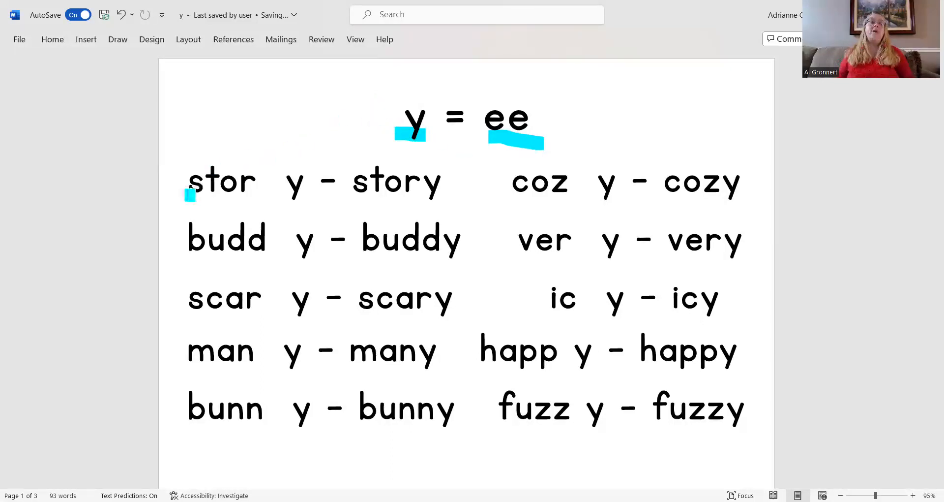
left_click_drag(193, 201, 301, 199)
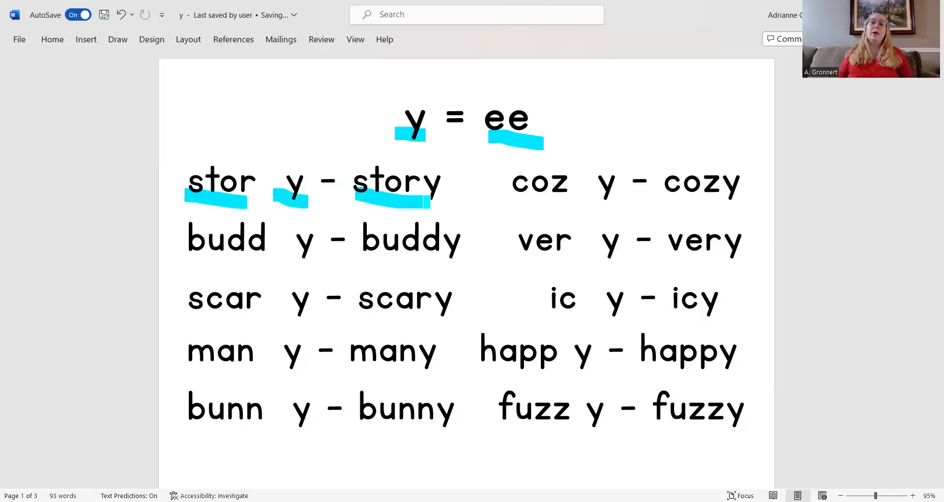
left_click_drag(511, 202, 567, 201)
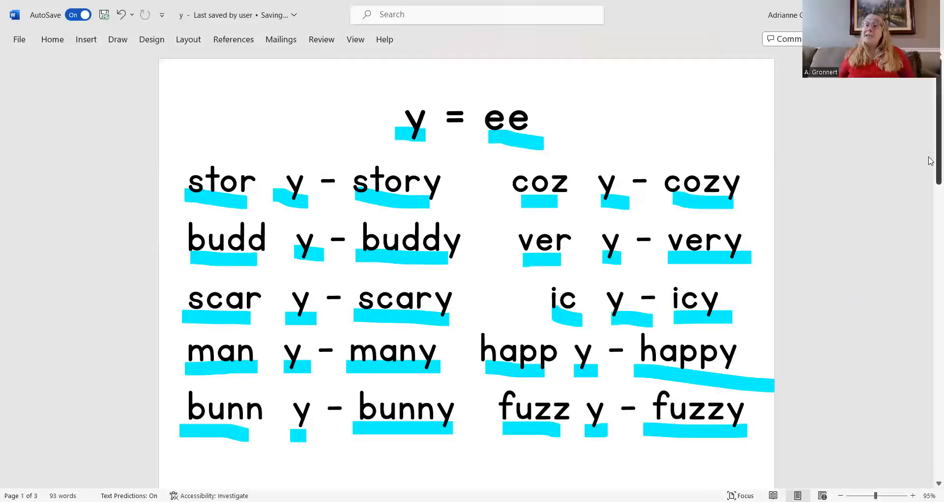
- Move to the y = I page and underline the y after 'dr' in cyan
scroll("down", 3)
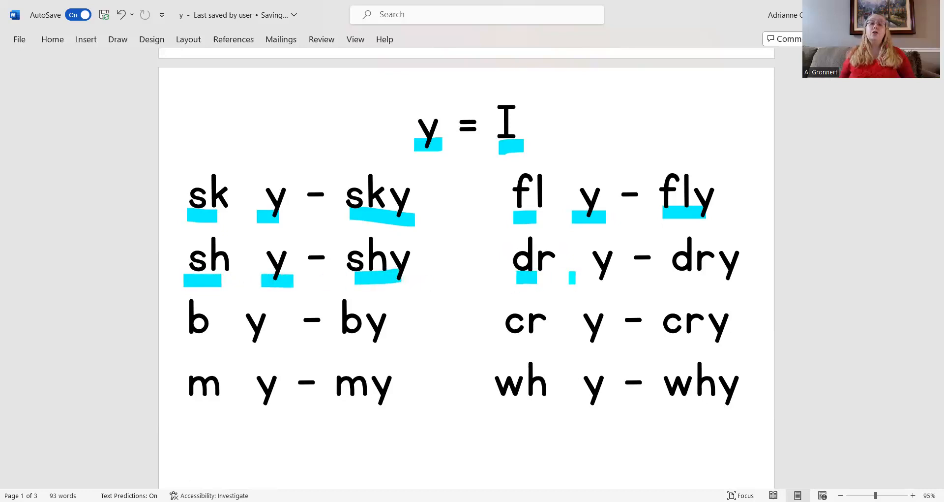
left_click_drag(581, 279, 749, 279)
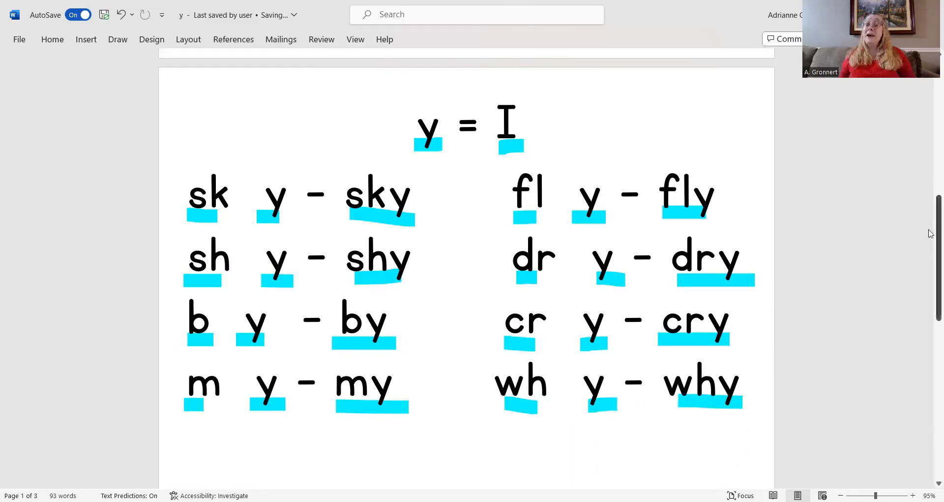
scroll("down", 3)
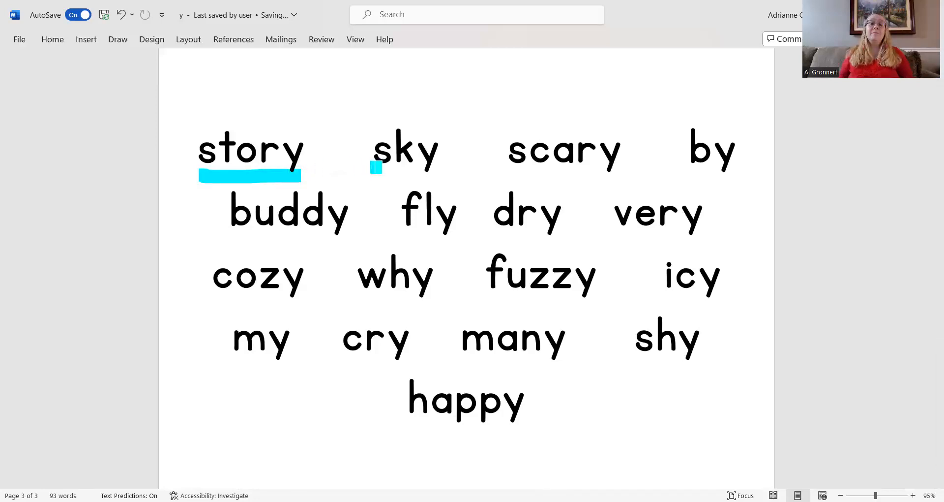
- Underline sky, by, buddy, fuzzy and many on the mixed review page in cyan
left_click_drag(373, 170, 437, 170)
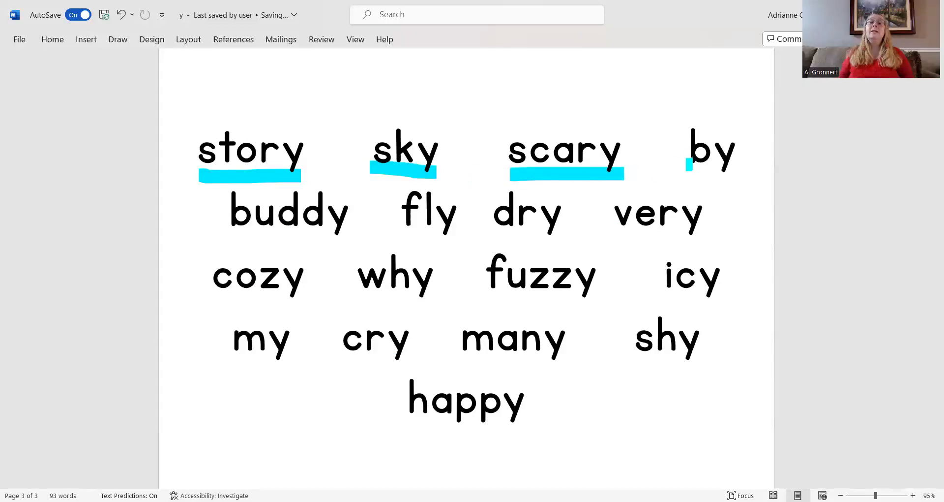
left_click_drag(686, 175, 732, 175)
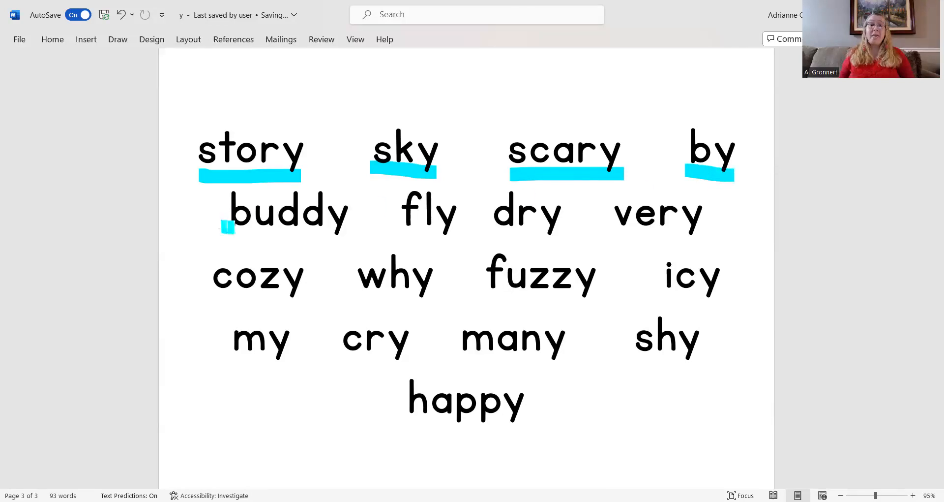
left_click_drag(226, 228, 355, 227)
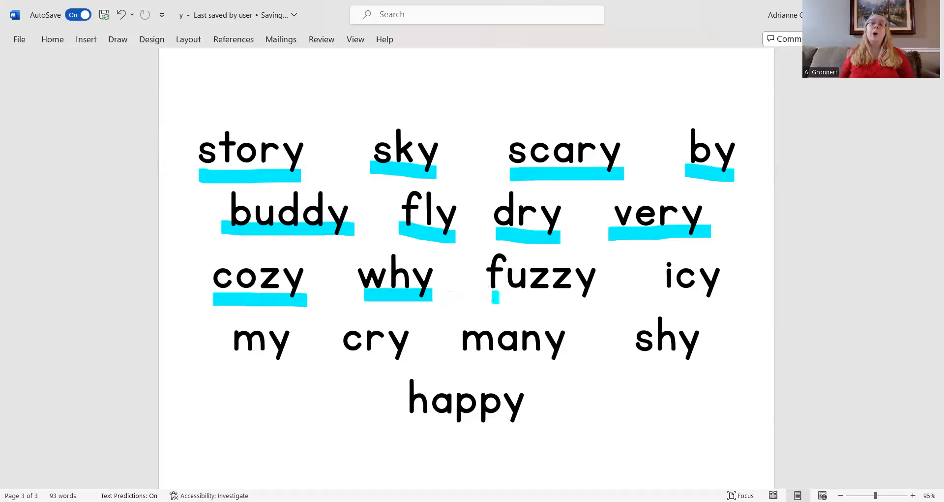
left_click_drag(487, 298, 599, 298)
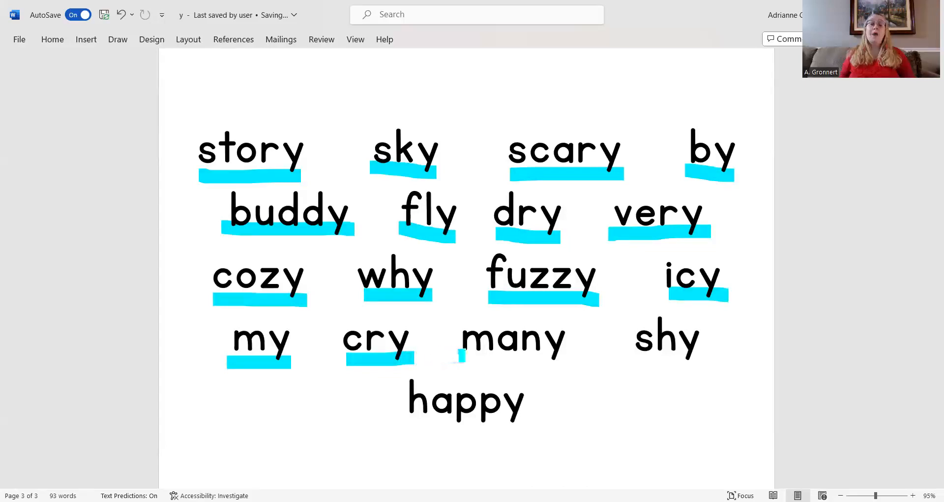
left_click_drag(460, 355, 560, 358)
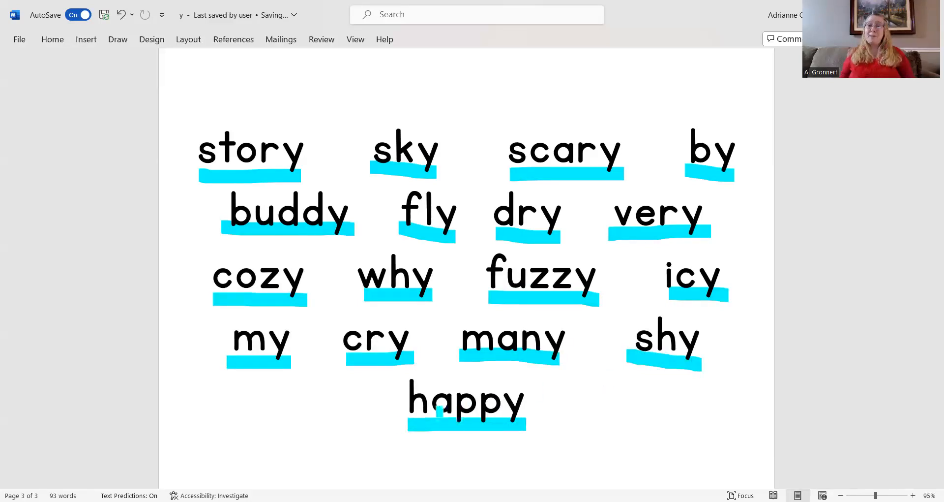
- Show the Draw tools and bring up the highlighter's colour and thickness options
left_click(117, 39)
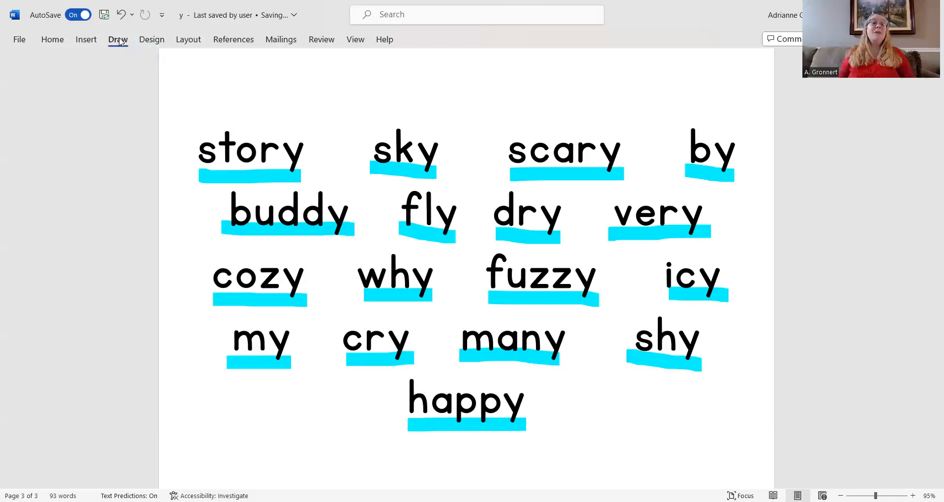
left_click(118, 40)
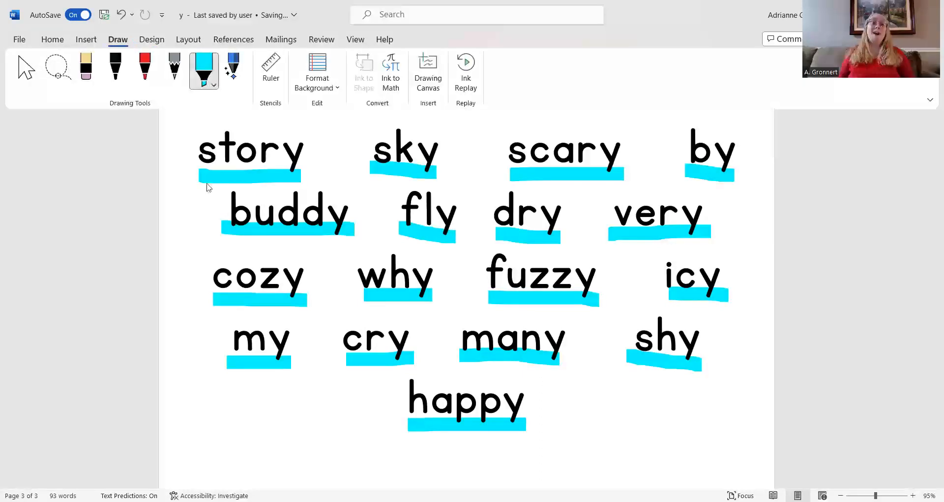
left_click(213, 84)
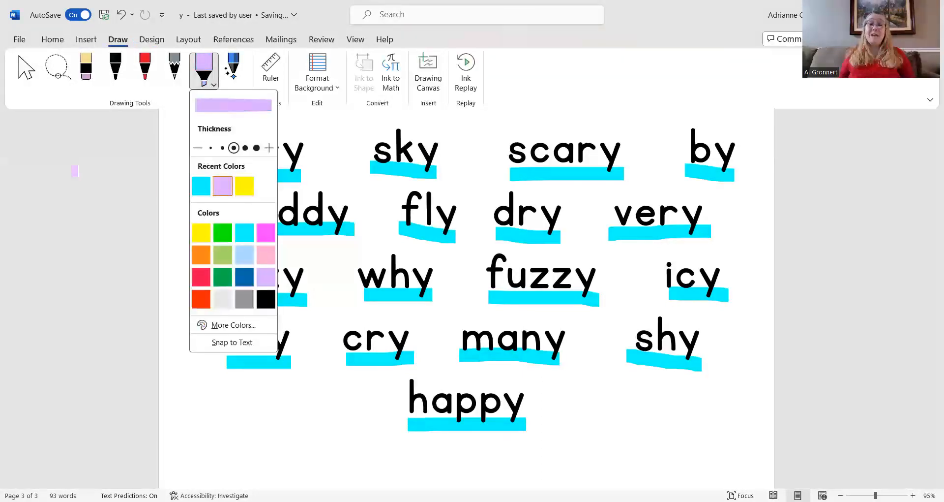